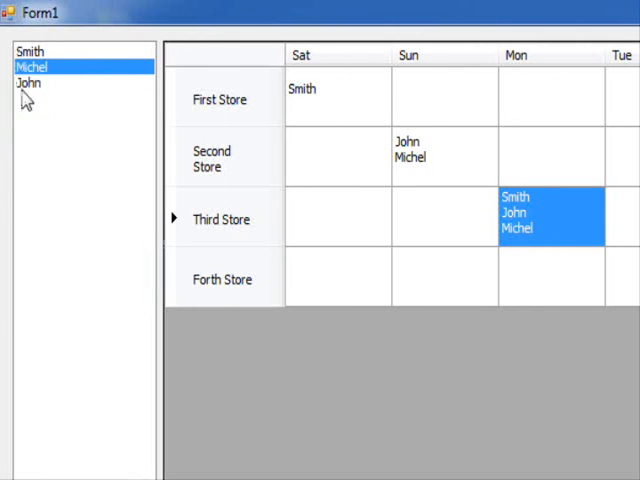
{"action": "mouse_move", "coordinate": [381, 233]}
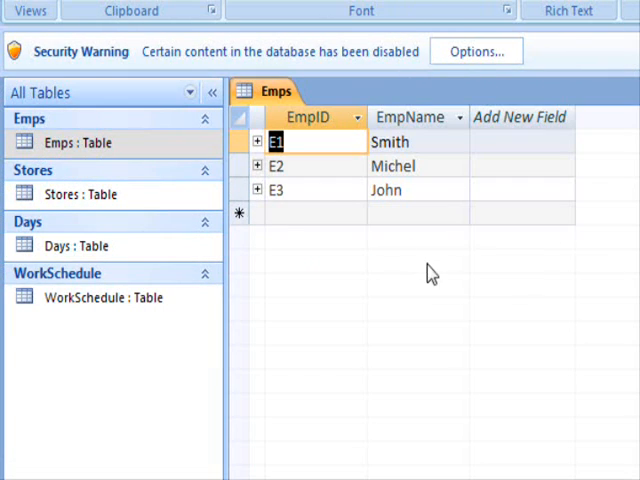
{"action": "mouse_move", "coordinate": [318, 233]}
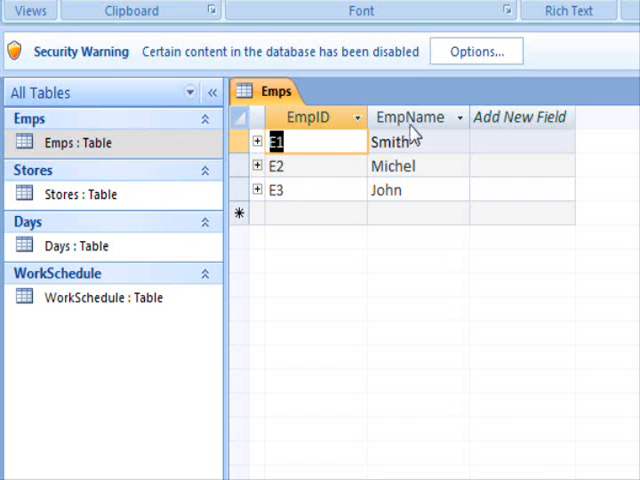
{"action": "mouse_move", "coordinate": [413, 230]}
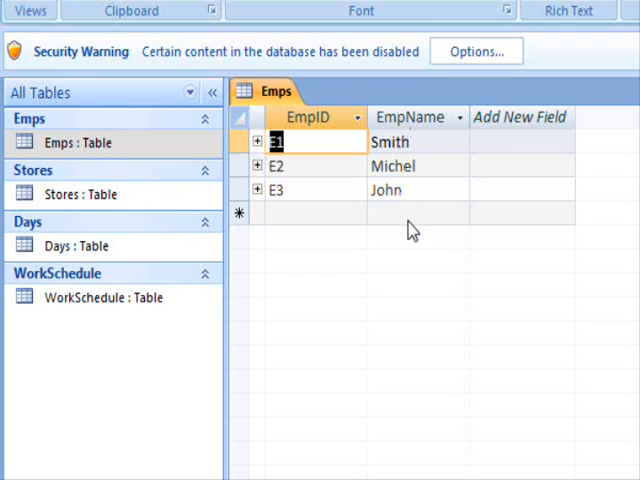
{"action": "mouse_move", "coordinate": [295, 175]}
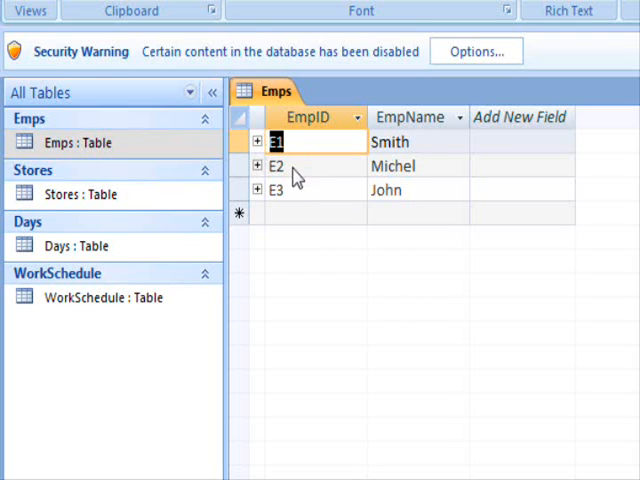
{"action": "mouse_move", "coordinate": [440, 178]}
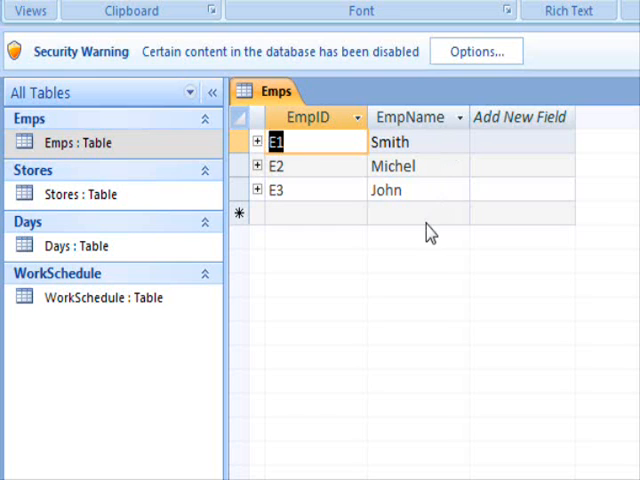
Step: Open the Stores table (four stores) and the Days table listing Sat through Fri
{"action": "left_click", "coordinate": [90, 194]}
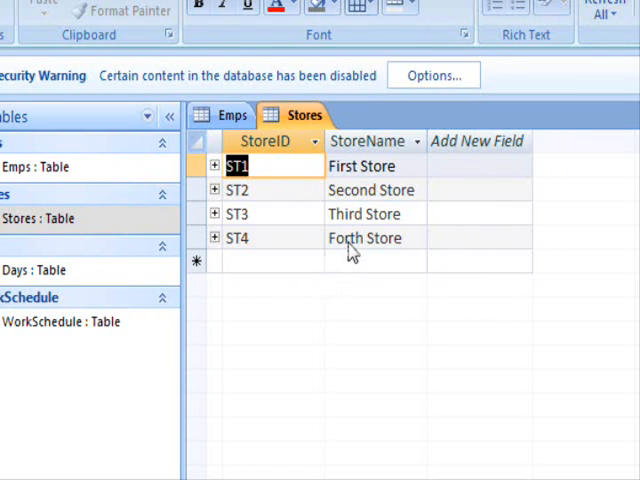
{"action": "double_click", "coordinate": [69, 270]}
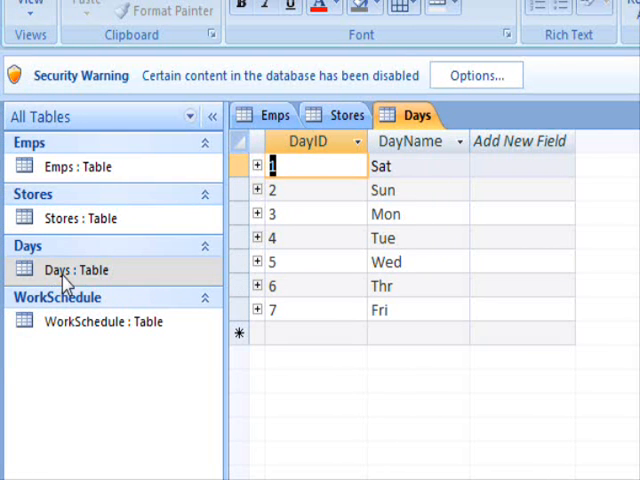
{"action": "mouse_move", "coordinate": [440, 325]}
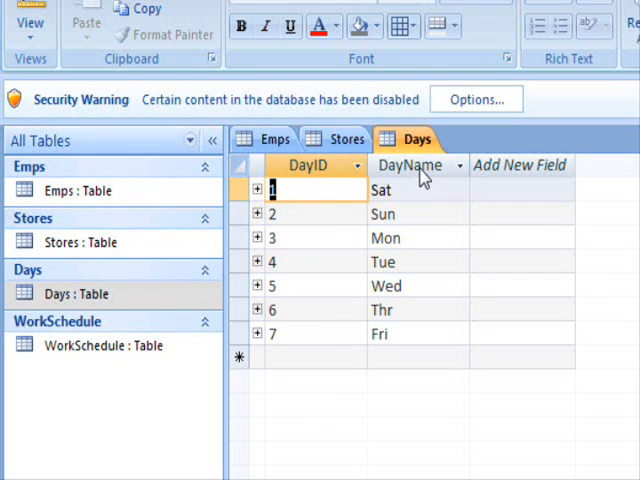
{"action": "mouse_move", "coordinate": [430, 343]}
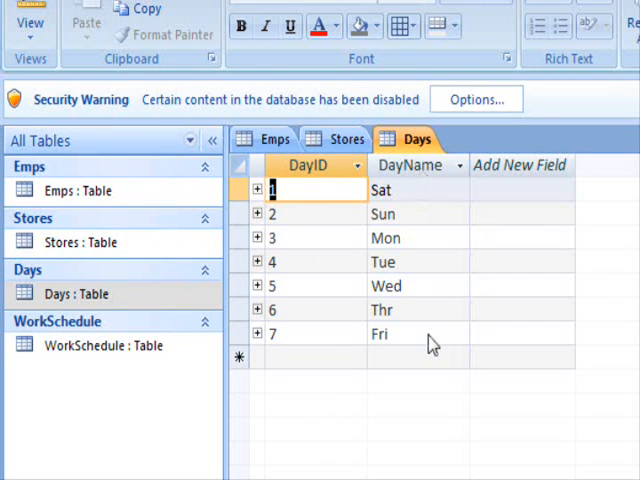
{"action": "mouse_move", "coordinate": [400, 224]}
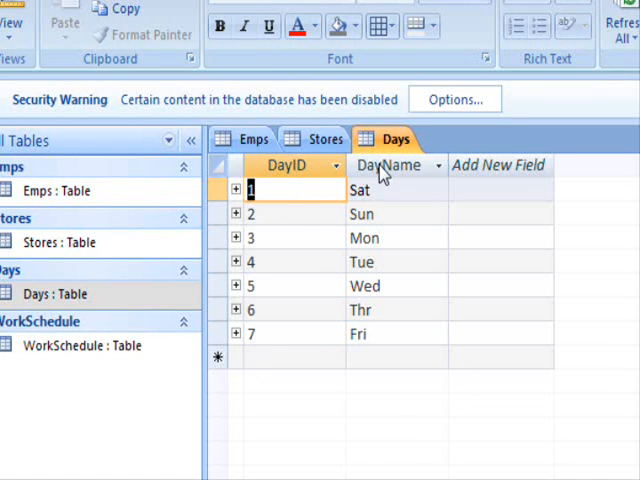
{"action": "mouse_move", "coordinate": [313, 211]}
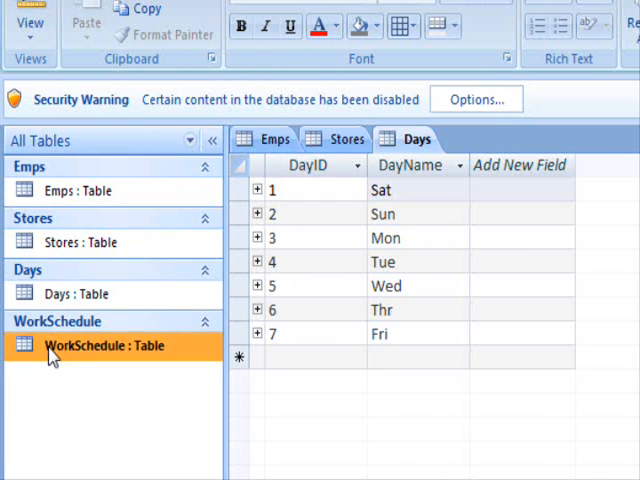
Step: Open the WorkSchedule table showing Smith at Third Store on Tue, then show Database Tools
{"action": "double_click", "coordinate": [101, 345]}
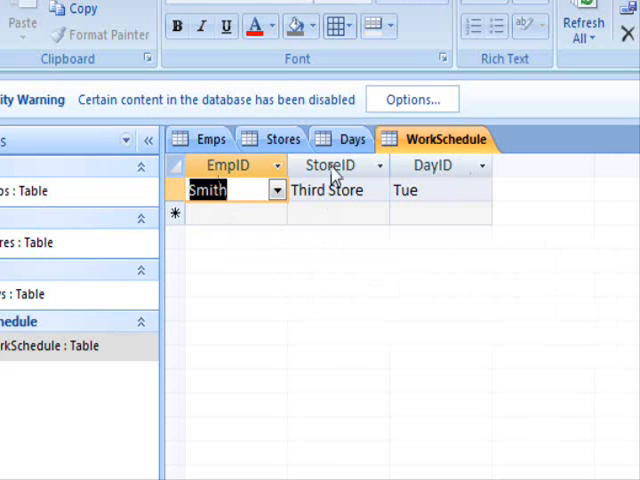
{"action": "mouse_move", "coordinate": [445, 218]}
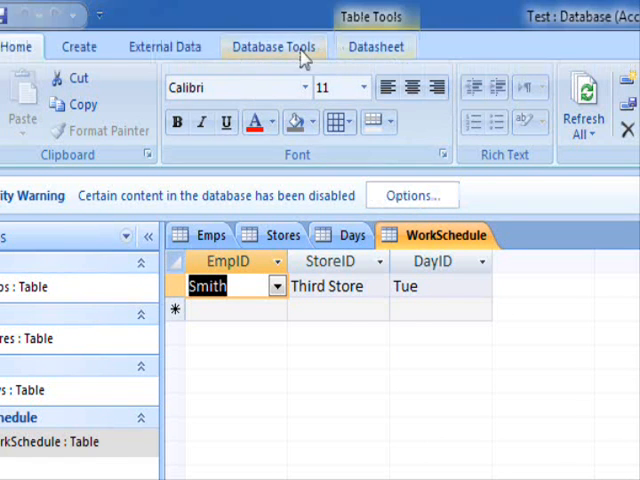
{"action": "left_click", "coordinate": [273, 46]}
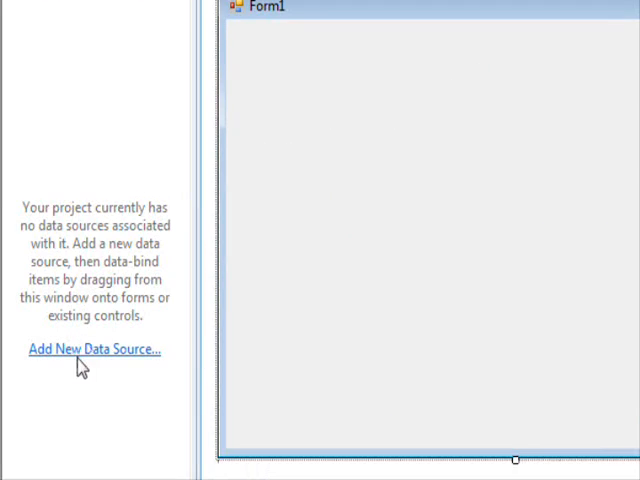
Step: Add a Database data source from a copied TestDB.accdb, exposing Country, Person and State tables
{"action": "left_click", "coordinate": [93, 350]}
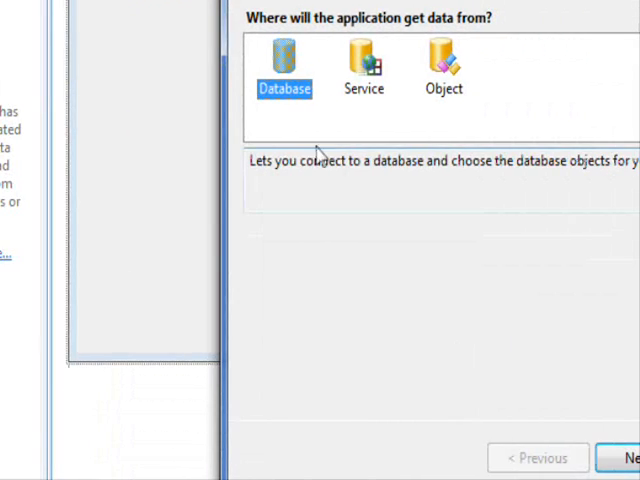
{"action": "left_click", "coordinate": [632, 457]}
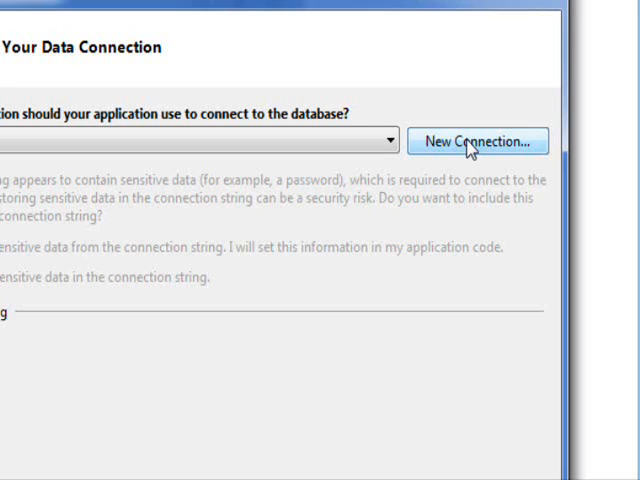
{"action": "left_click", "coordinate": [486, 141]}
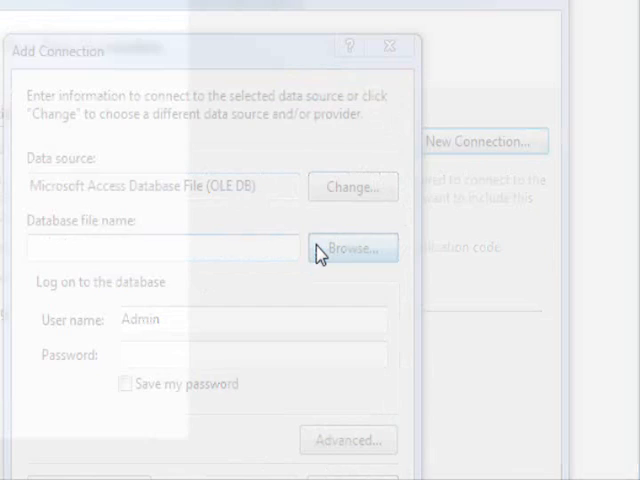
{"action": "left_click", "coordinate": [352, 247]}
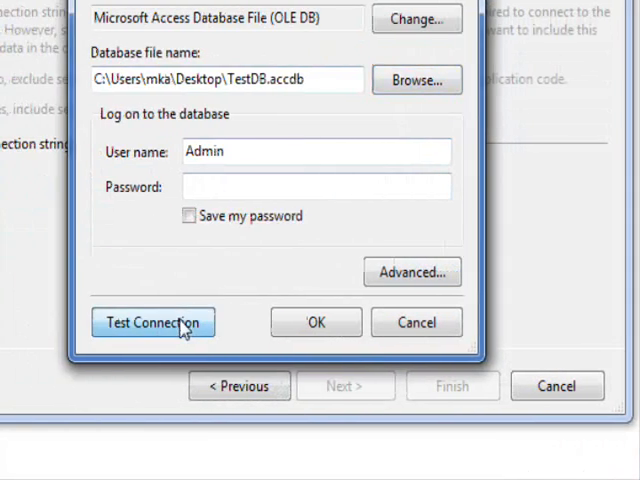
{"action": "mouse_move", "coordinate": [315, 322]}
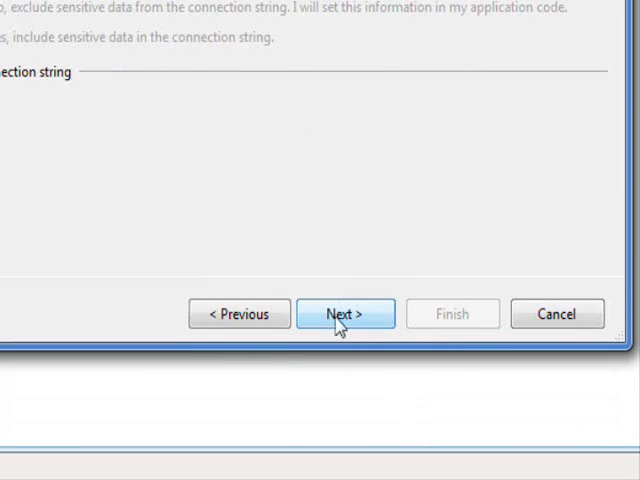
{"action": "left_click", "coordinate": [345, 313]}
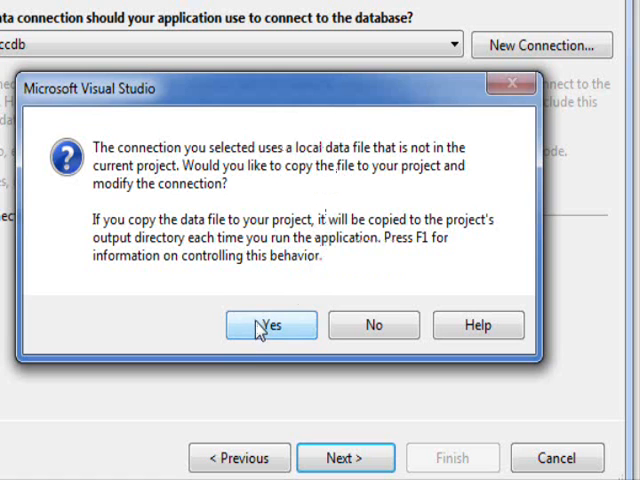
{"action": "left_click", "coordinate": [270, 325]}
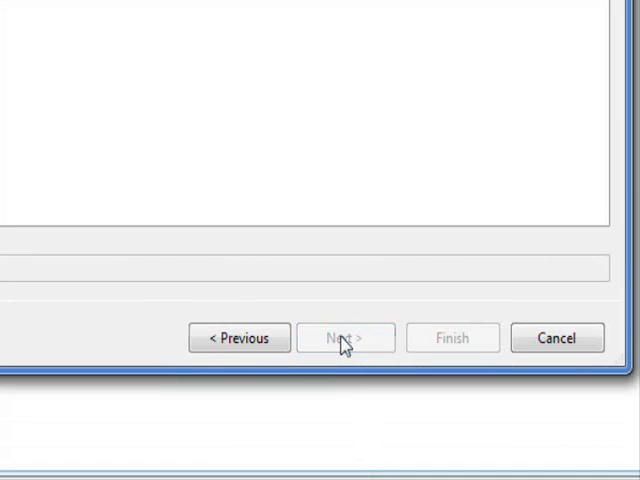
{"action": "left_click", "coordinate": [345, 337]}
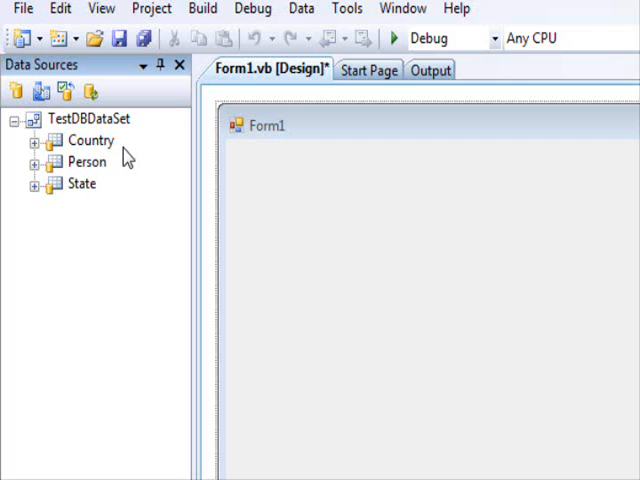
Step: Create the WindowsApplication111 Windows Forms project and resize Form1
{"action": "left_click", "coordinate": [22, 9]}
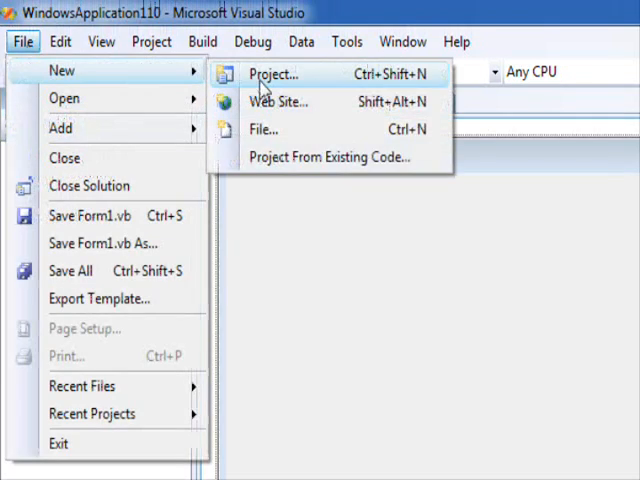
{"action": "left_click", "coordinate": [274, 74]}
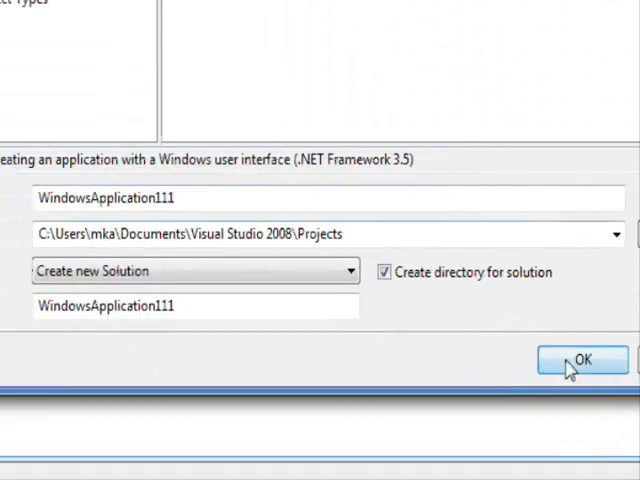
{"action": "left_click", "coordinate": [583, 360]}
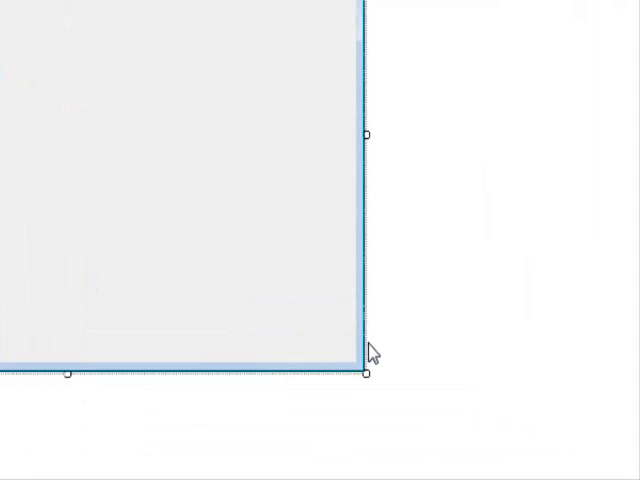
{"action": "left_click_drag", "start_coordinate": [365, 375], "coordinate": [285, 280]}
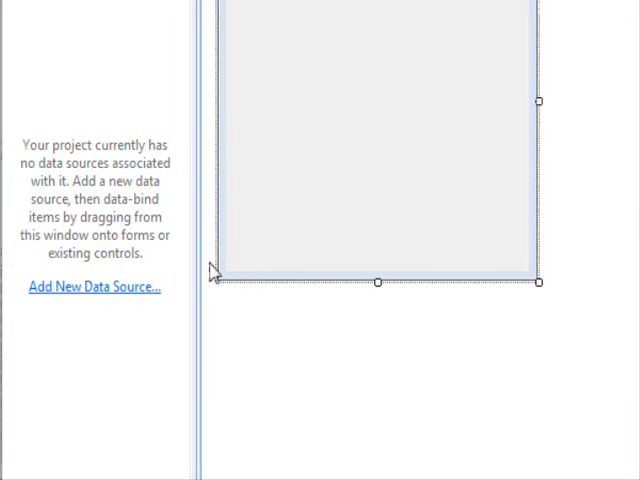
Step: Add a TestDataSet data source from a copied TestDB.accdb, including all tables
{"action": "left_click", "coordinate": [93, 287]}
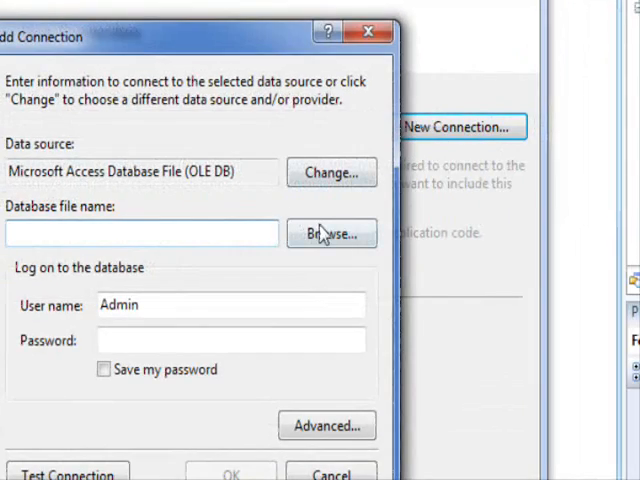
{"action": "left_click", "coordinate": [331, 233]}
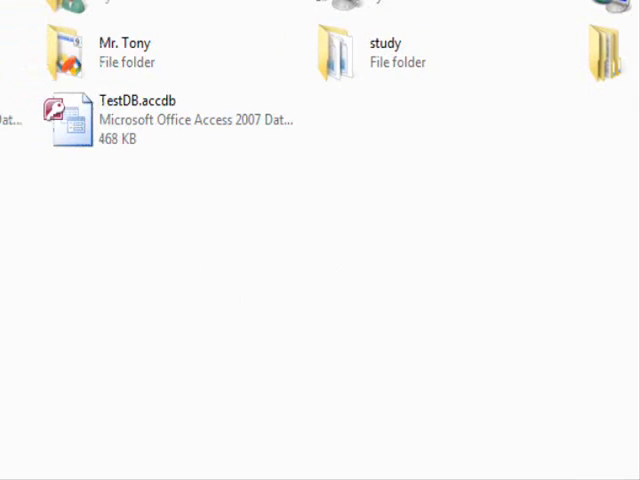
{"action": "double_click", "coordinate": [68, 117]}
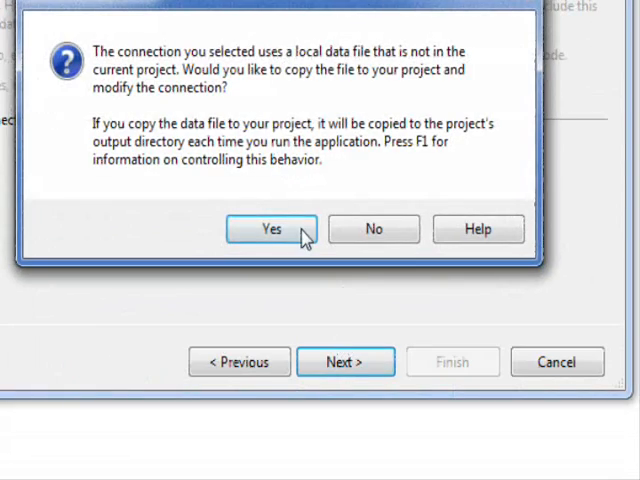
{"action": "left_click", "coordinate": [270, 229]}
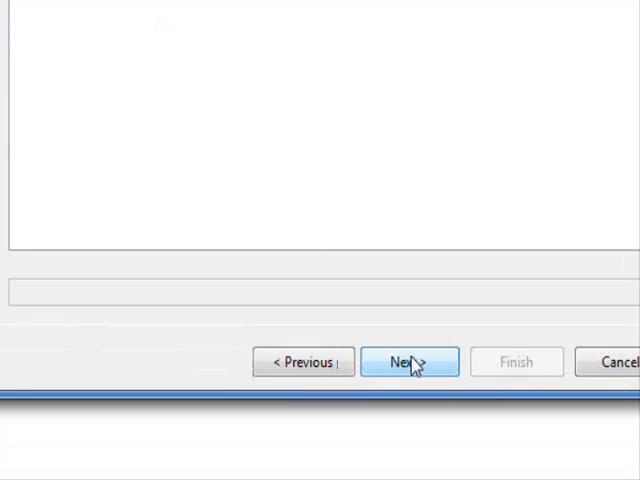
{"action": "left_click", "coordinate": [408, 361]}
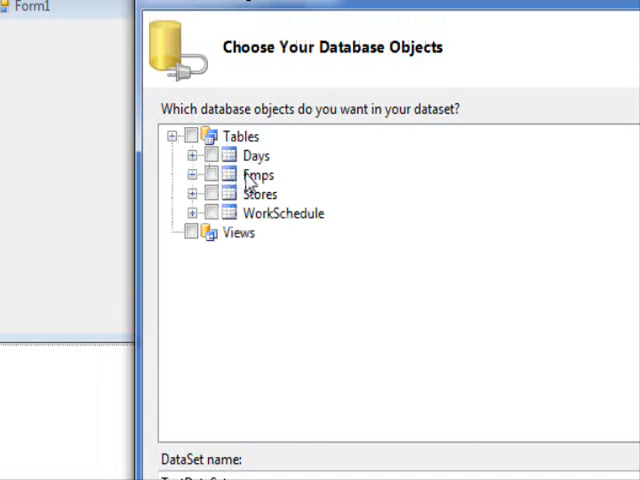
{"action": "left_click", "coordinate": [189, 136]}
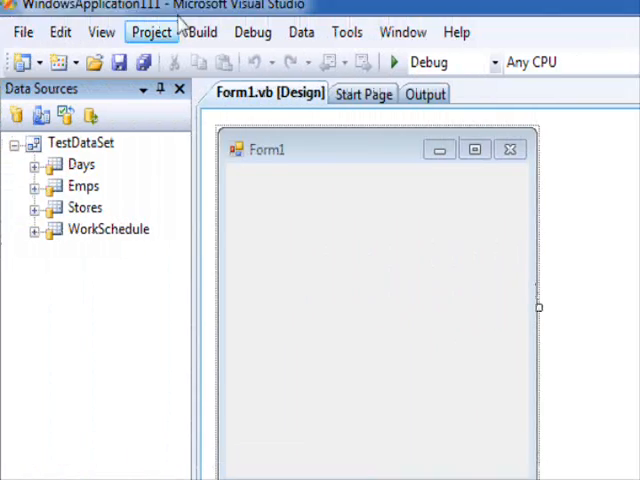
Step: Set the project's advanced compile options to target the x86 CPU
{"action": "left_click", "coordinate": [152, 32]}
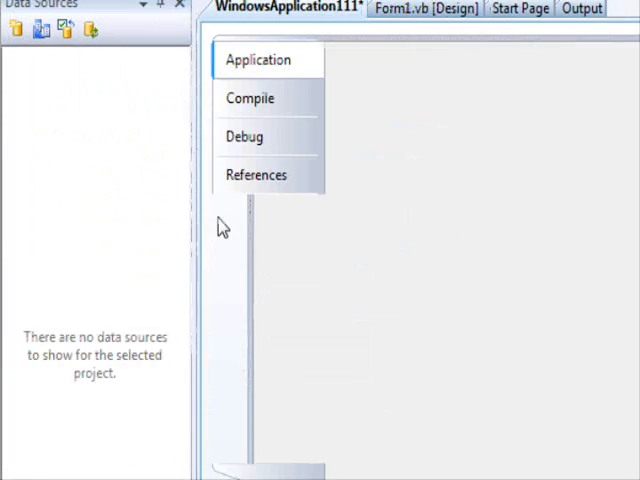
{"action": "left_click", "coordinate": [250, 98]}
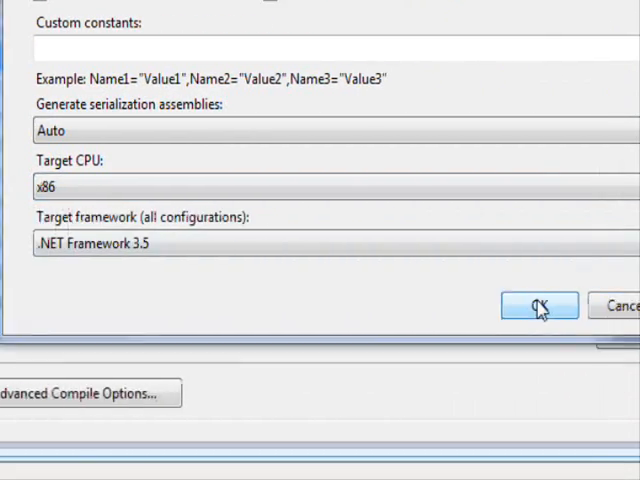
{"action": "left_click", "coordinate": [538, 305]}
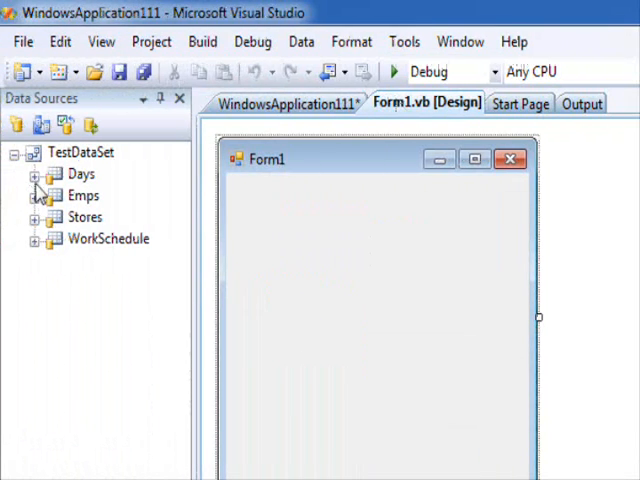
Step: Select the Days table in Data Sources and inspect how it will appear on Form1
{"action": "left_click", "coordinate": [81, 173]}
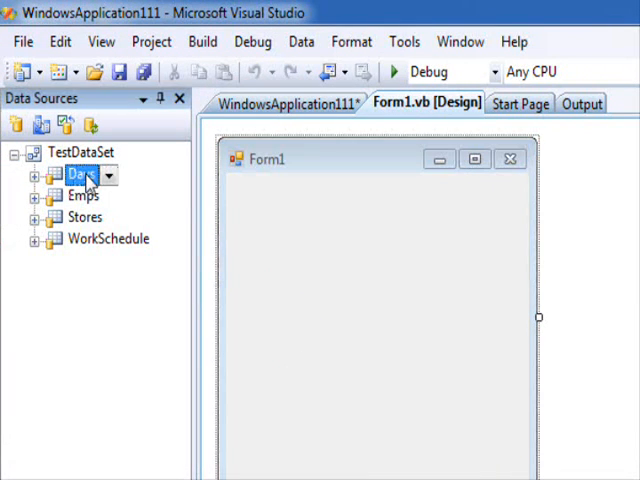
{"action": "left_click", "coordinate": [108, 238]}
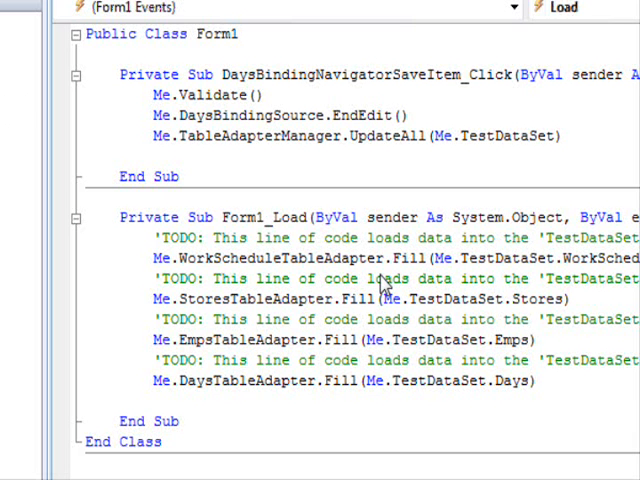
{"action": "scroll", "scroll_direction": "down", "scroll_amount": 3}
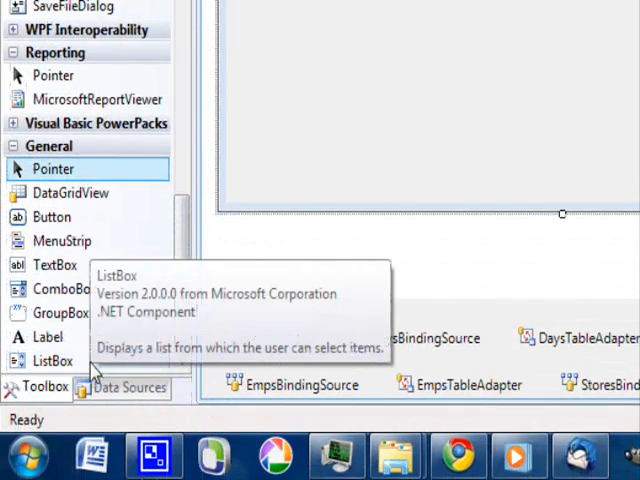
{"action": "mouse_move", "coordinate": [47, 337]}
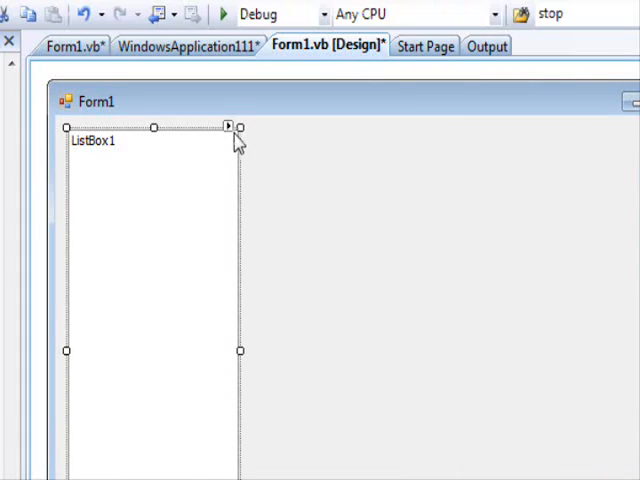
Step: Bind ListBox1 to EmpsBindingSource, displaying EmpName with EmpID as its value
{"action": "left_click", "coordinate": [227, 127]}
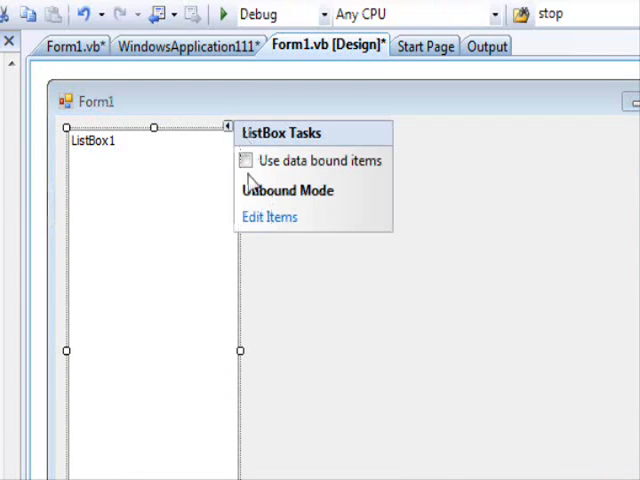
{"action": "left_click", "coordinate": [245, 160]}
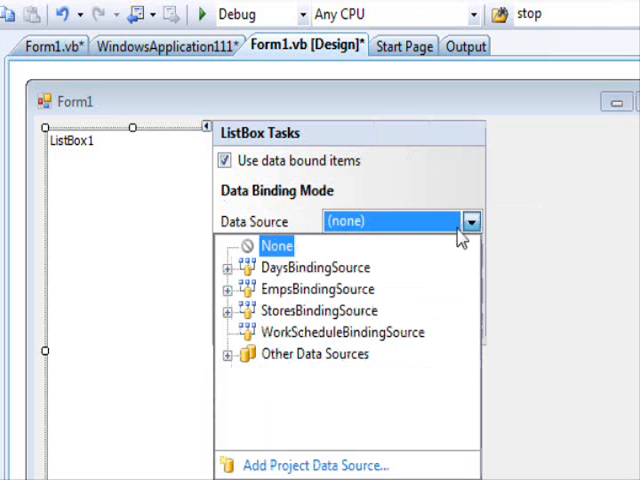
{"action": "mouse_move", "coordinate": [456, 238]}
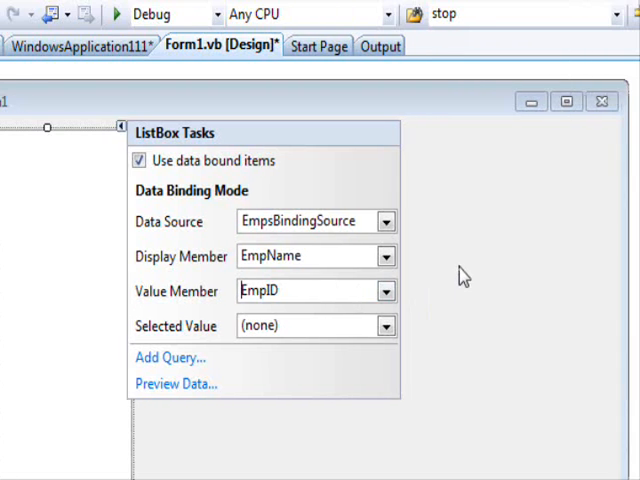
{"action": "left_click", "coordinate": [185, 175]}
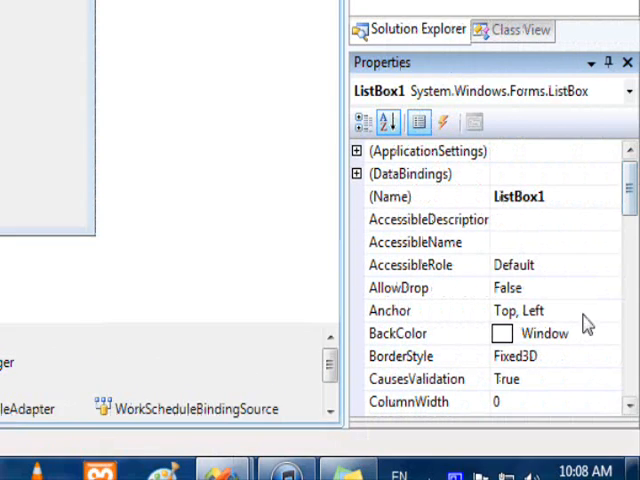
Step: Name the DataGridView DGV and view its Anchor choices
{"action": "left_click", "coordinate": [610, 310]}
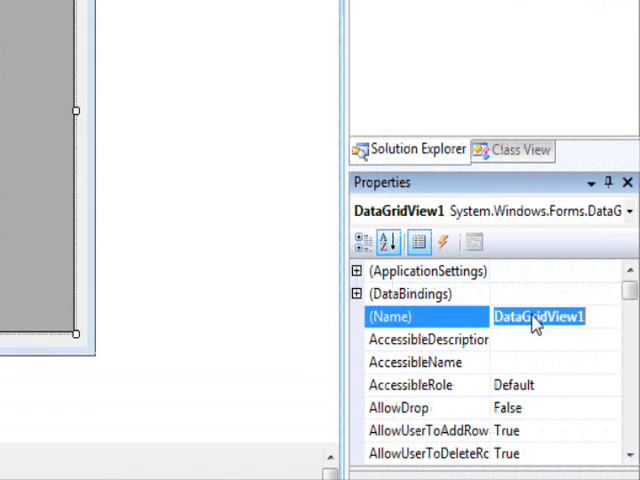
{"action": "type", "text": "DGV"}
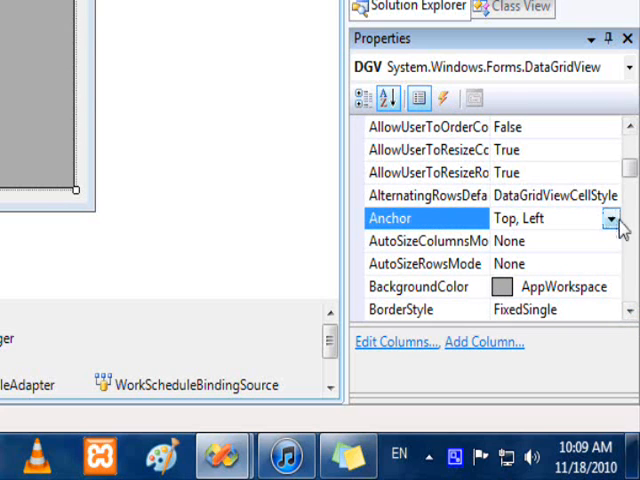
{"action": "left_click", "coordinate": [610, 218]}
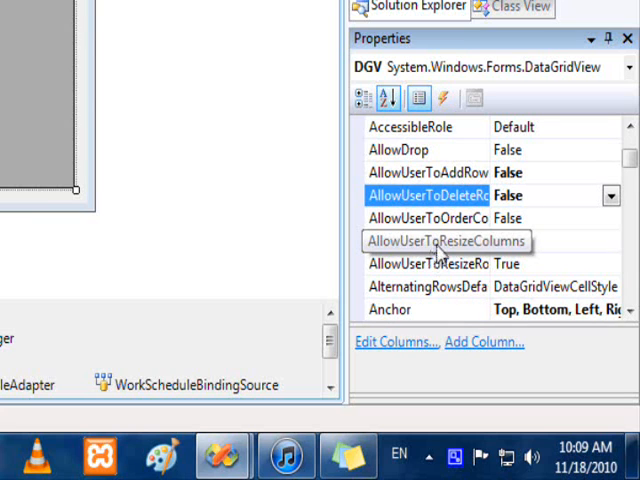
Step: Stop users from resizing the DGV grid's columns
{"action": "left_click", "coordinate": [430, 241]}
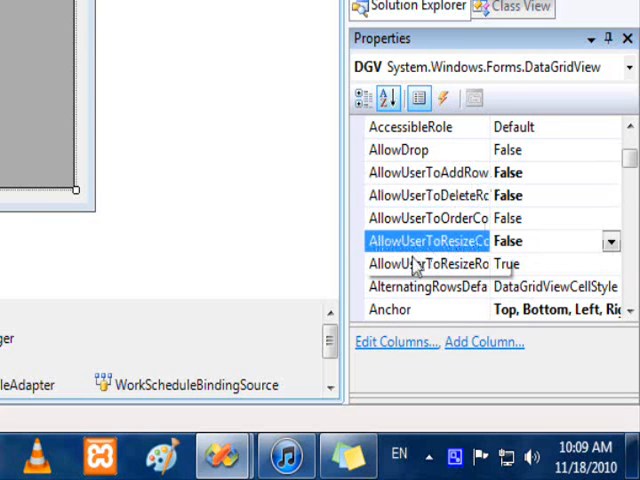
{"action": "mouse_move", "coordinate": [420, 264]}
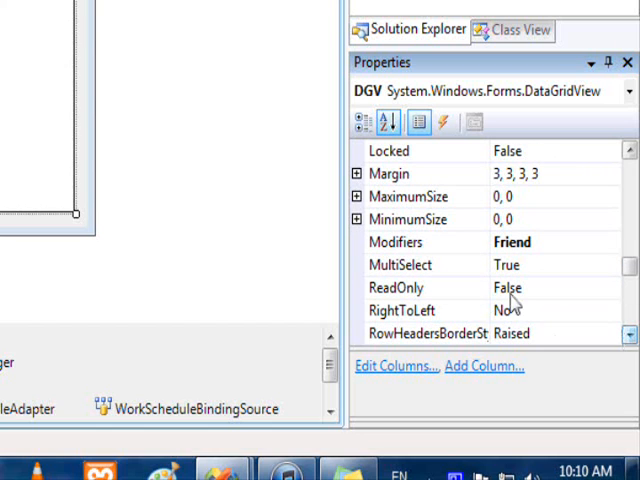
Step: Set DGV's ReadOnly to True and RowHeadersWidth to 200
{"action": "left_click", "coordinate": [507, 287]}
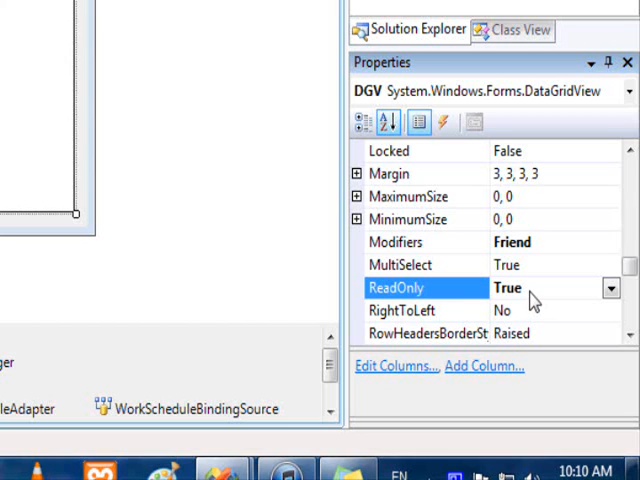
{"action": "mouse_move", "coordinate": [525, 307]}
{"action": "type", "text": "15"}
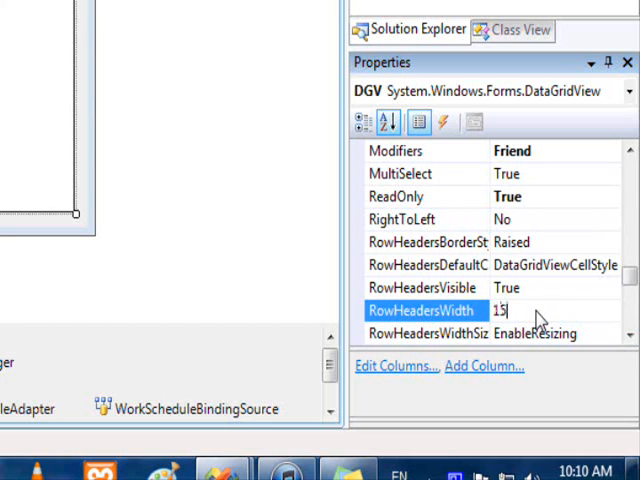
{"action": "type", "text": "200"}
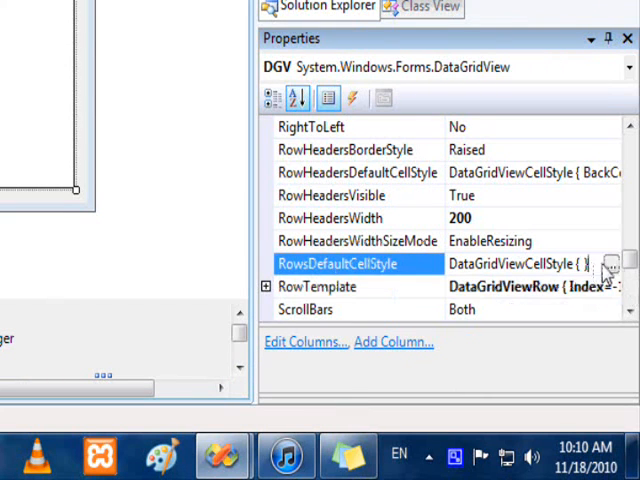
Step: Make the DGV's default row style wrap text, choose a SelectionMode, and set MultiSelect to False
{"action": "left_click", "coordinate": [607, 264]}
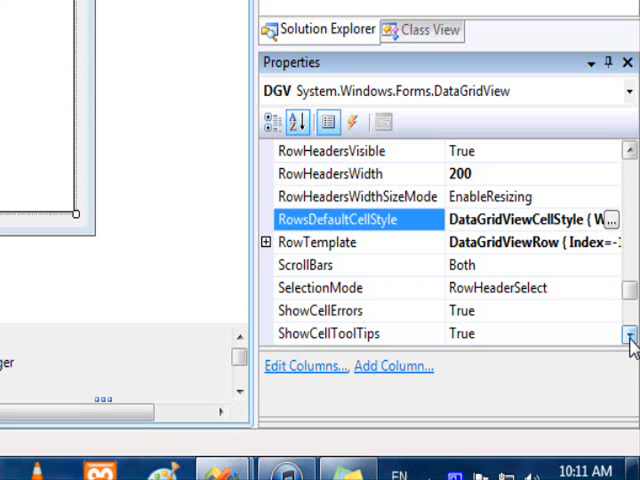
{"action": "left_click", "coordinate": [611, 288]}
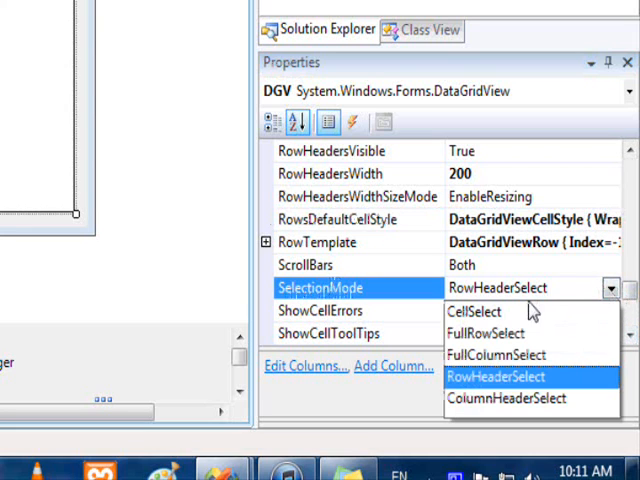
{"action": "left_click", "coordinate": [474, 311]}
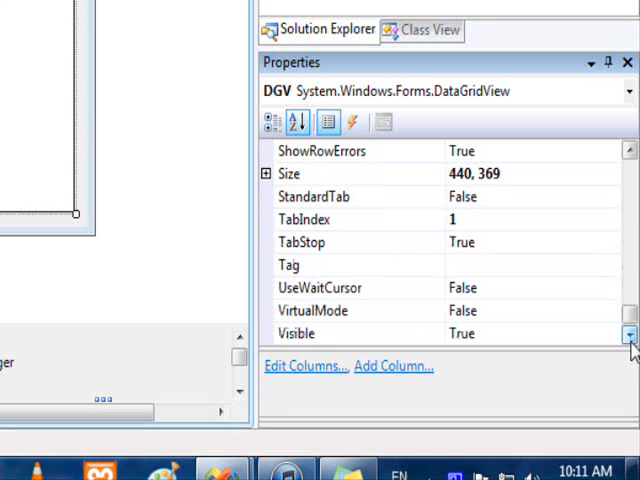
{"action": "scroll", "scroll_direction": "up", "scroll_amount": 3}
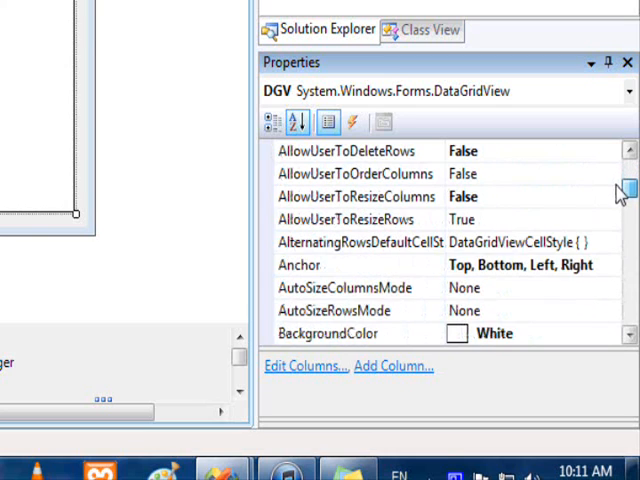
{"action": "scroll", "scroll_direction": "down", "scroll_amount": 3}
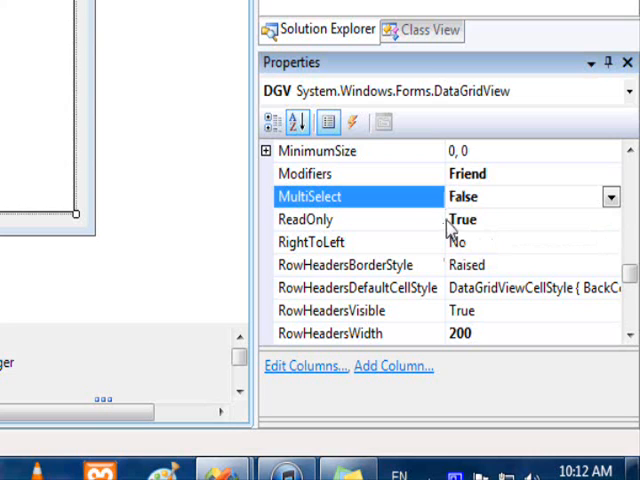
{"action": "mouse_move", "coordinate": [447, 223]}
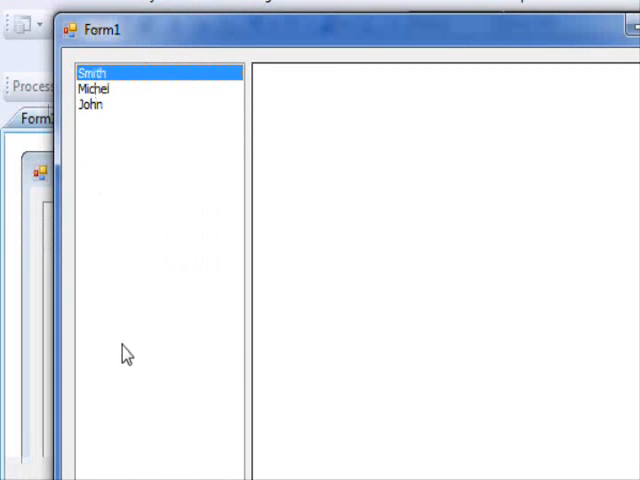
{"action": "mouse_move", "coordinate": [405, 243]}
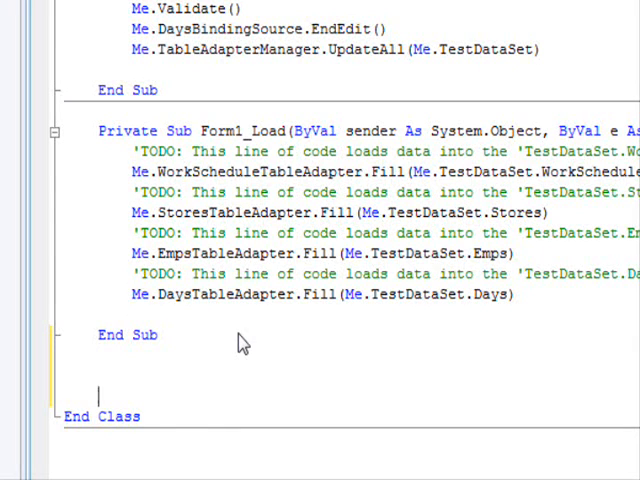
Step: Add Public Sub FillDGV with a 'clear all previous items in the DGV' comment and DGV.Rows/Columns.Clear()
{"action": "type", "text": "Public su"}
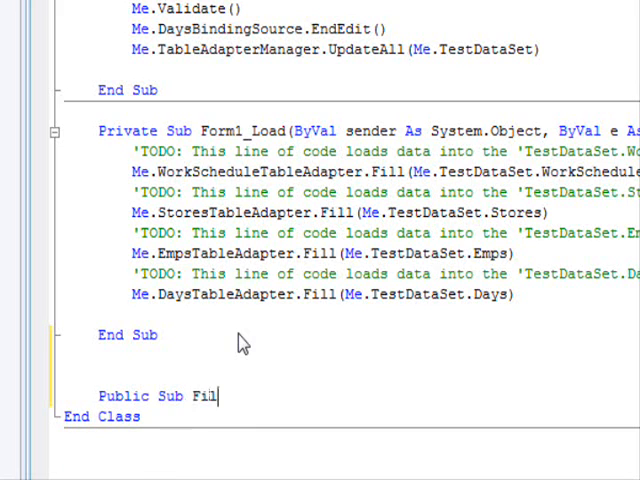
{"action": "type", "text": "DGV("}
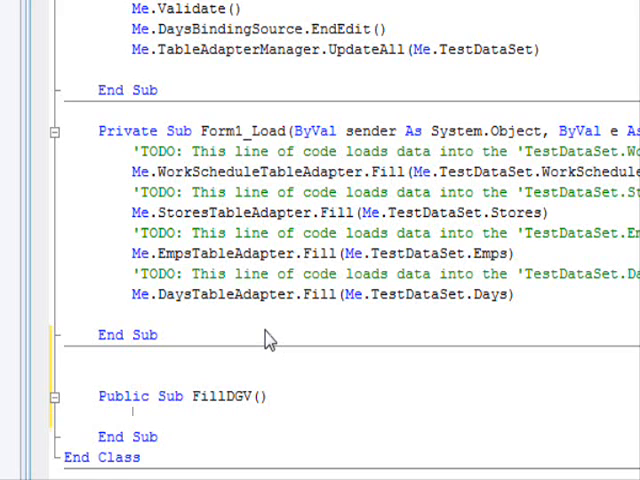
{"action": "type", "text": "' clear al"}
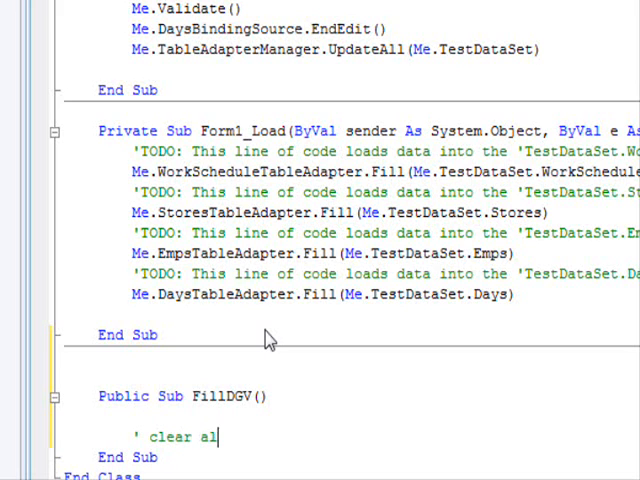
{"action": "type", "text": "l pre"}
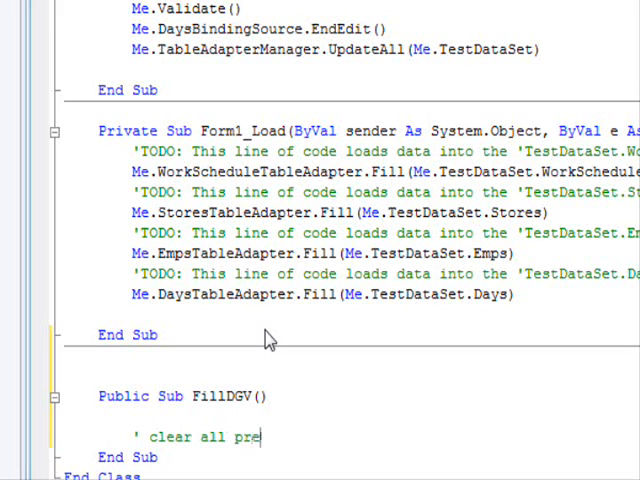
{"action": "type", "text": "vious"}
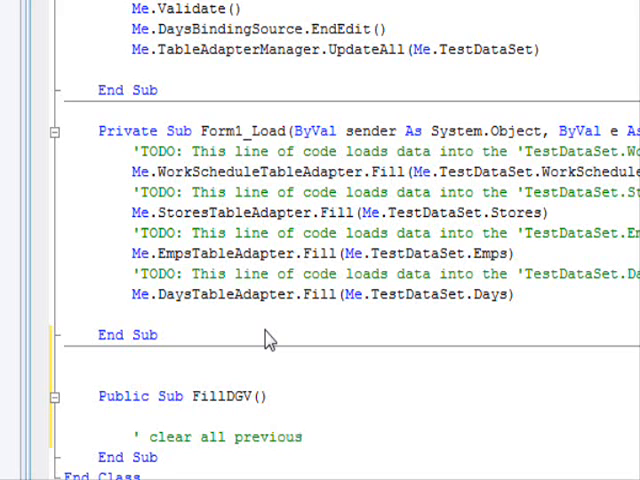
{"action": "type", "text": "items in the"}
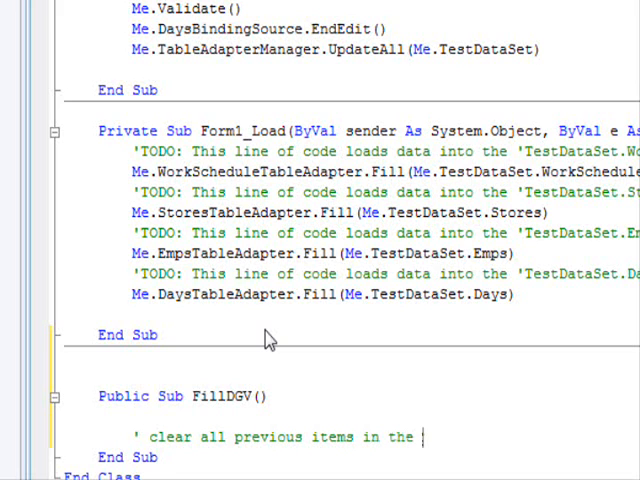
{"action": "type", "text": "DGV"}
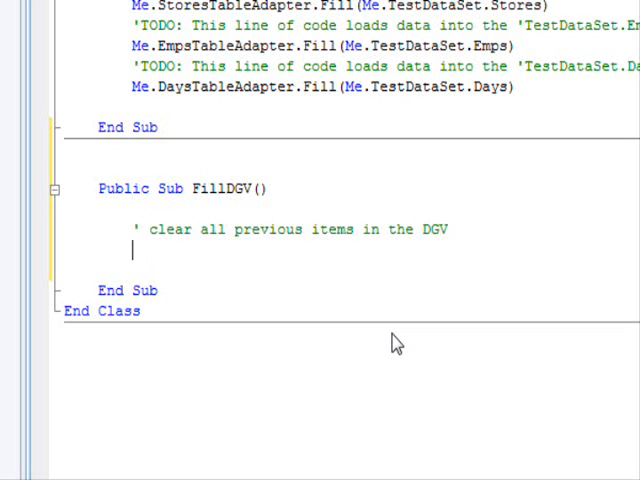
{"action": "type", "text": "r"}
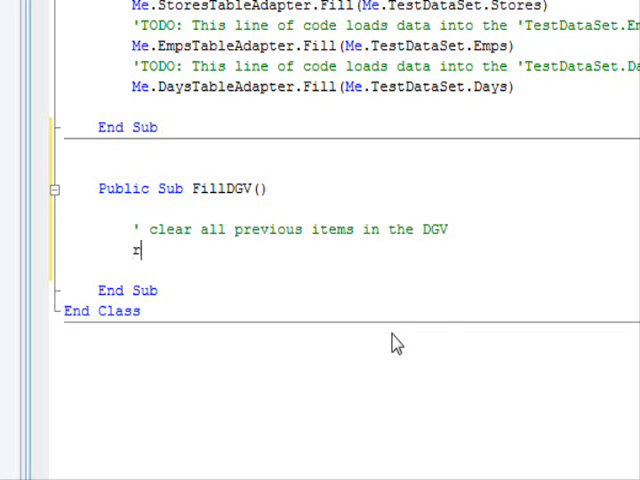
{"action": "type", "text": "DGV.Rows.Clear("}
{"action": "type", "text": "DGV.Columns.Clear("}
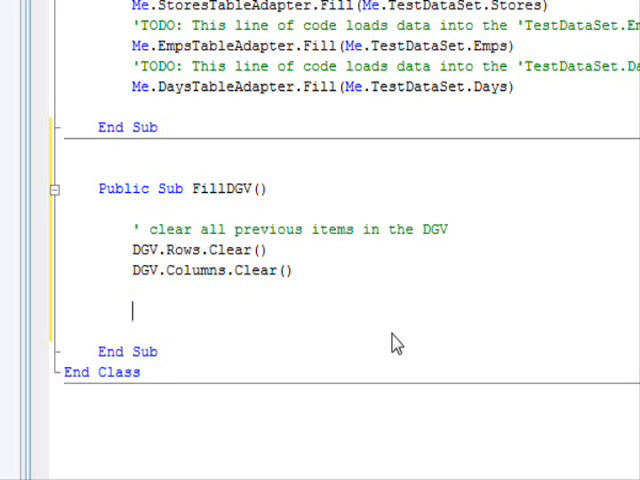
Step: Add a 'create all the columns' comment and declare Dim I As Integer
{"action": "type", "text": "'"}
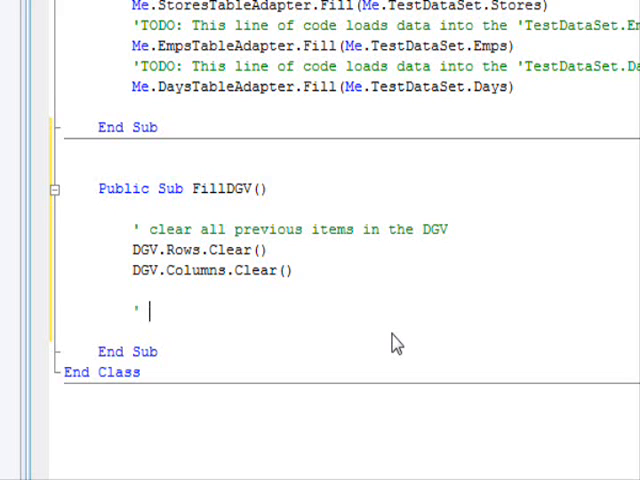
{"action": "type", "text": "create all t"}
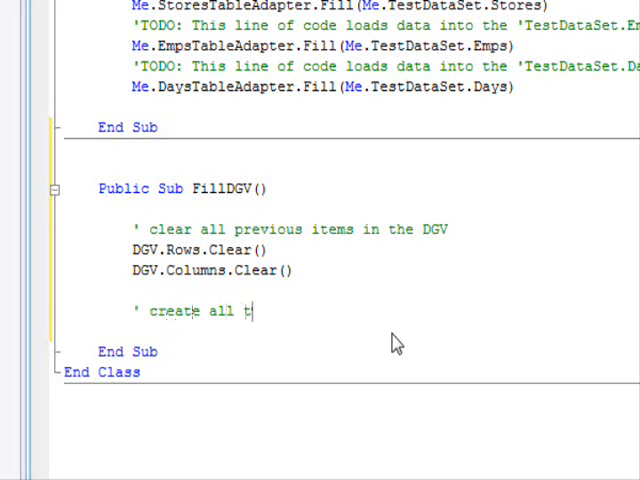
{"action": "type", "text": "he columns"}
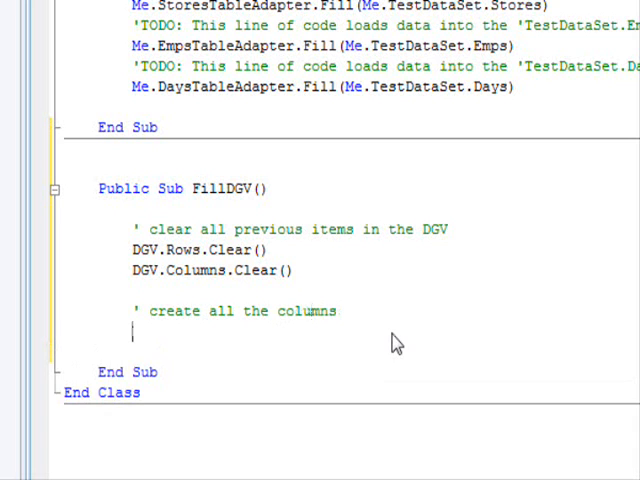
{"action": "type", "text": "Dim I As Integer"}
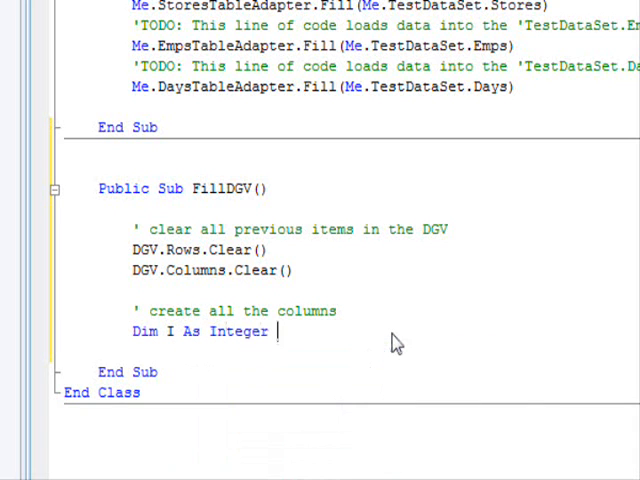
Step: Write the For I = 0 To TestDataSet.Days.Rows.Count - 1 loop header
{"action": "type", "text": "For i=0 to"}
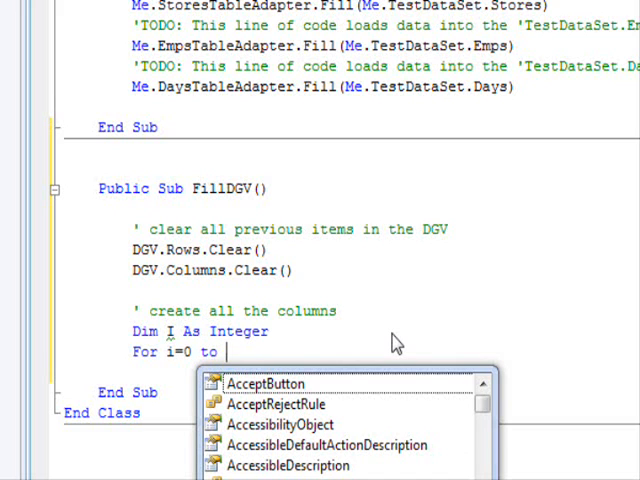
{"action": "type", "text": "TestDataSet"}
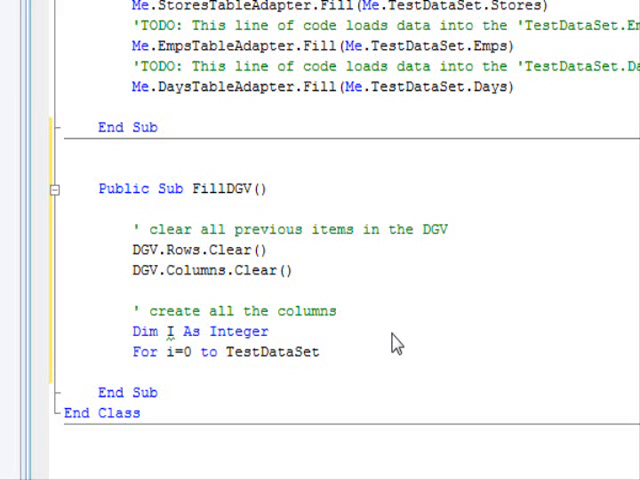
{"action": "type", "text": "."}
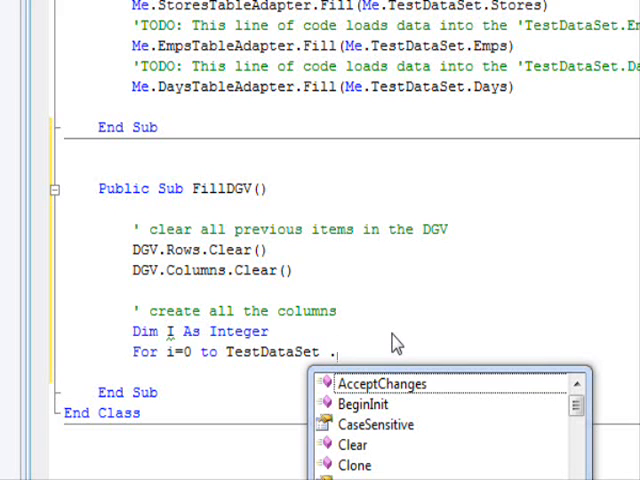
{"action": "type", "text": "days"}
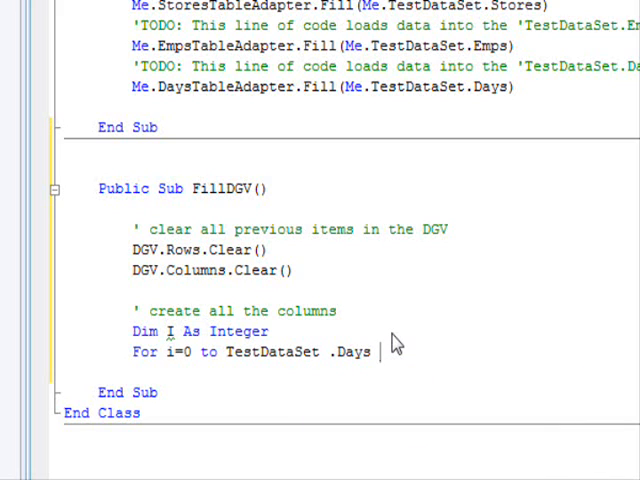
{"action": "type", "text": ".Rows"}
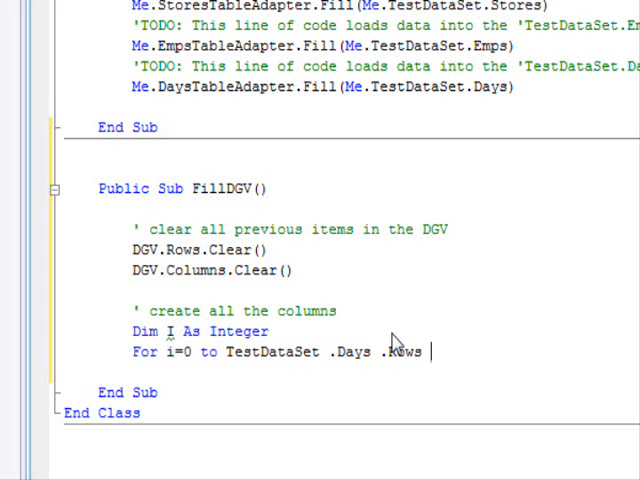
{"action": "type", "text": ".cou"}
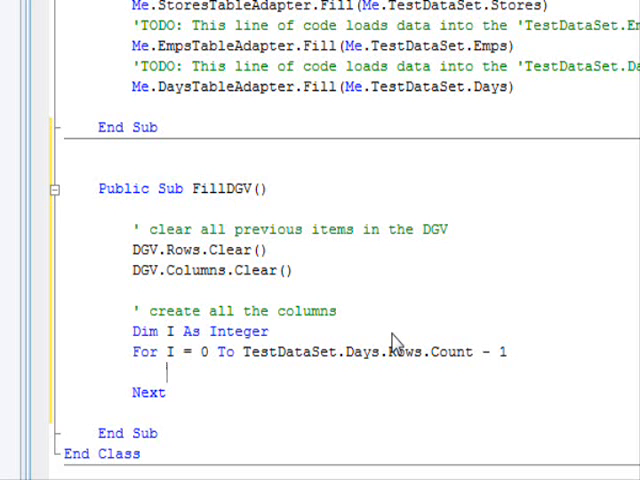
Step: Type DGV.Columns.Add with TestDataSet.Days.Rows(I).Item(0) and Item(1) as the arguments
{"action": "type", "text": "dgv"}
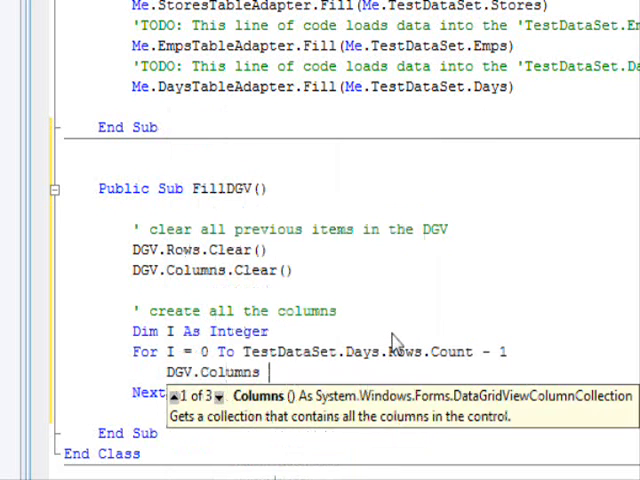
{"action": "type", "text": ".Add"}
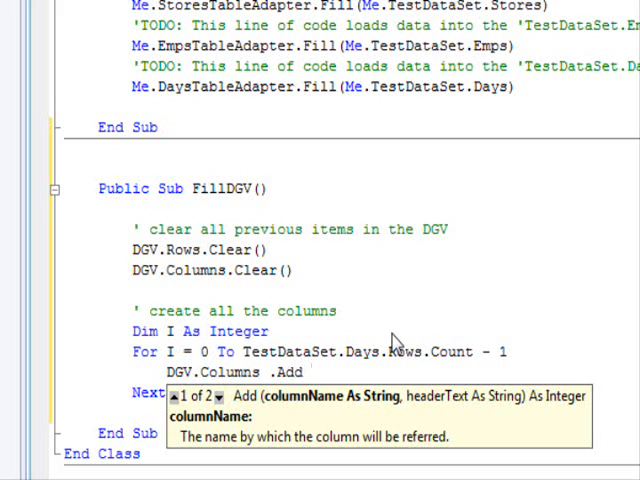
{"action": "type", "text": "testdataset.Days.Rows"}
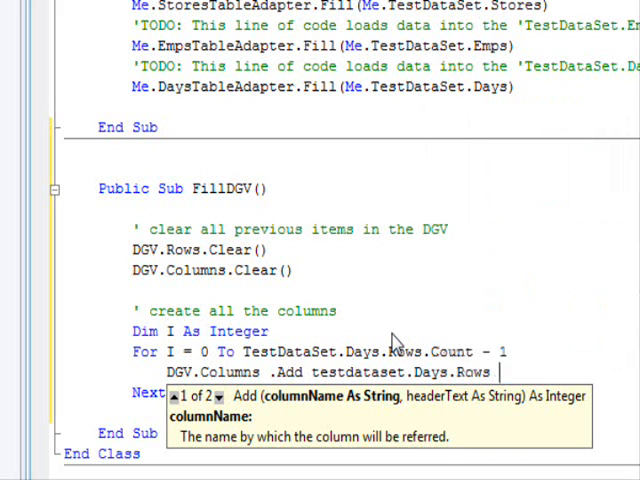
{"action": "type", "text": "(I)"}
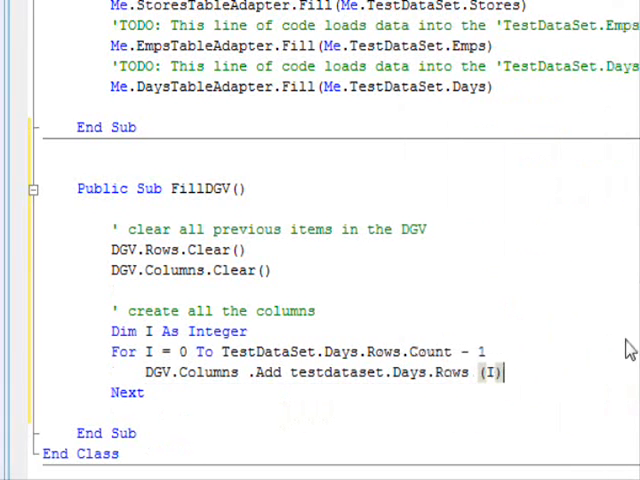
{"action": "scroll", "scroll_direction": "right", "scroll_amount": 3}
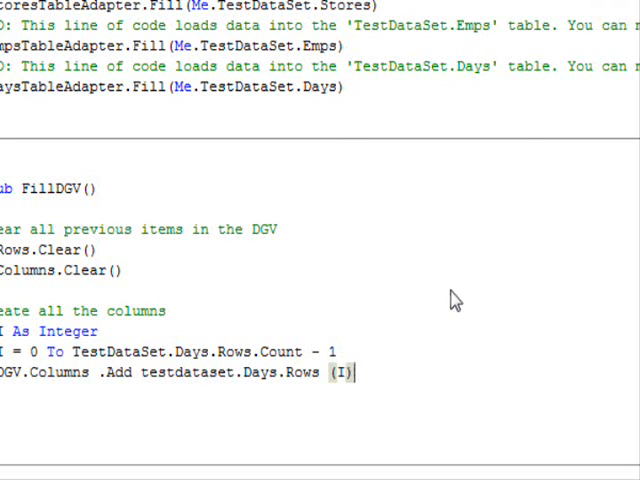
{"action": "type", "text": ".Item"}
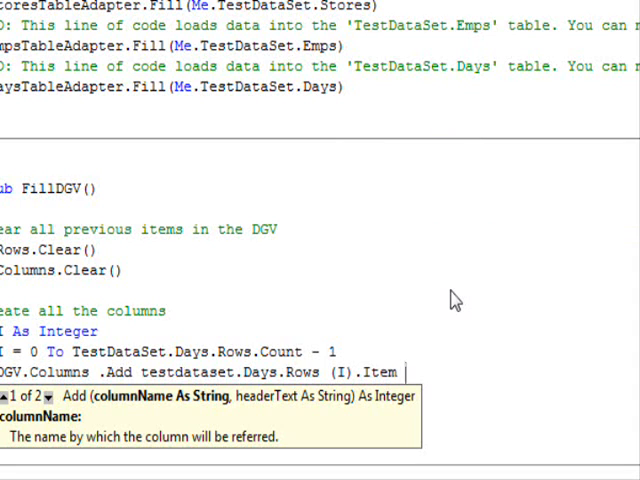
{"action": "type", "text": "(0),"}
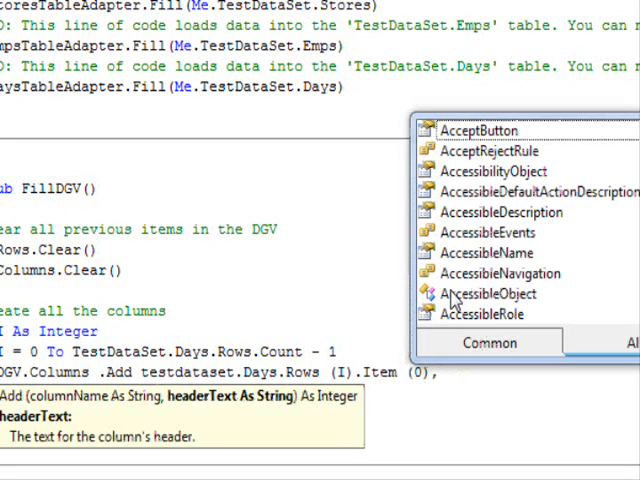
{"action": "type", "text": "test"}
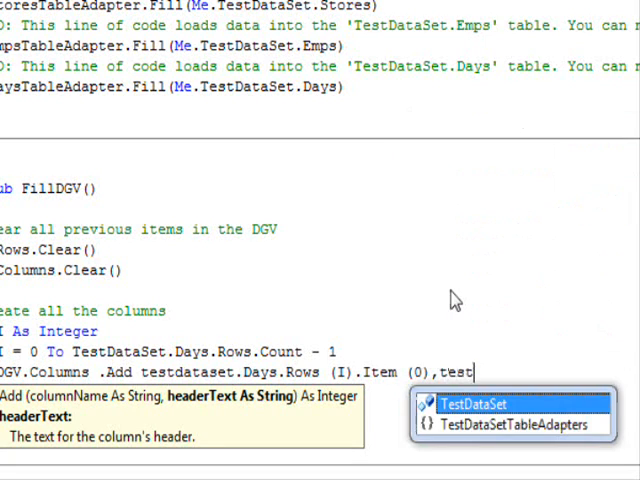
{"action": "type", "text": "TestDataSet .d"}
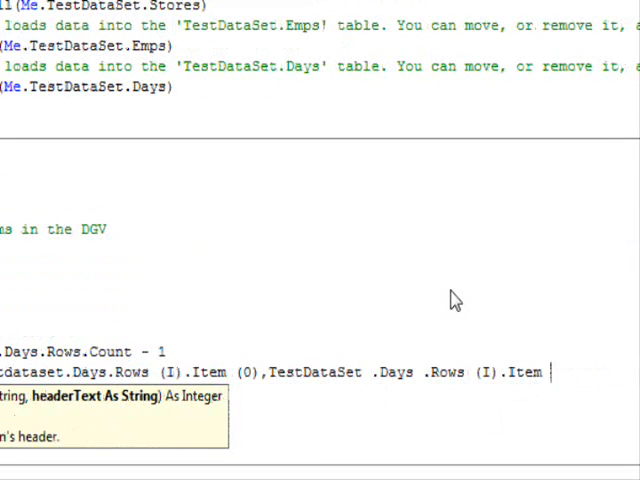
{"action": "type", "text": "(1)"}
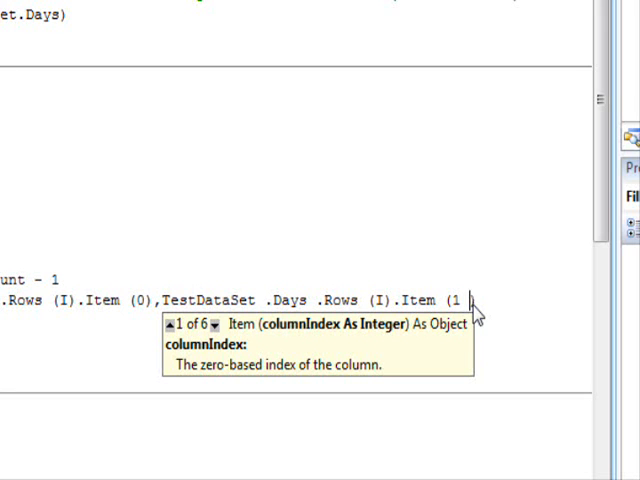
Step: Close the Columns.Add line's parenthesis and select TestDataSet.xsd in Solution Explorer
{"action": "left_click", "coordinate": [207, 325]}
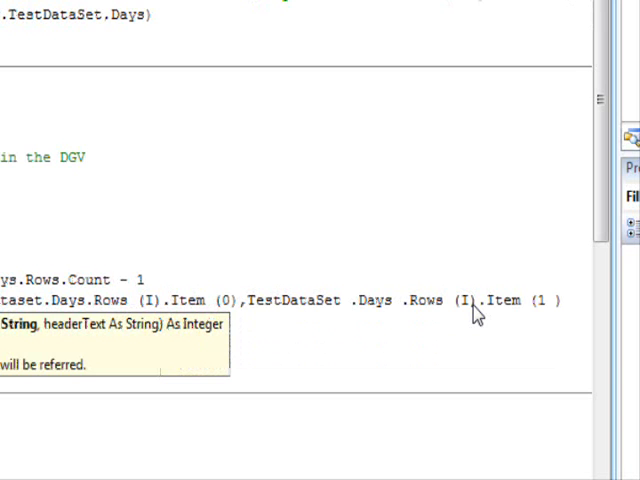
{"action": "left_click", "coordinate": [497, 113]}
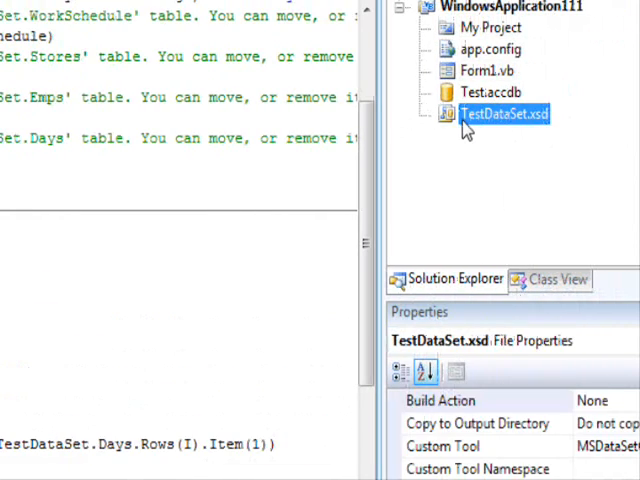
Step: Open the TestDataSet designer and select the DayName field of the Days table
{"action": "double_click", "coordinate": [494, 113]}
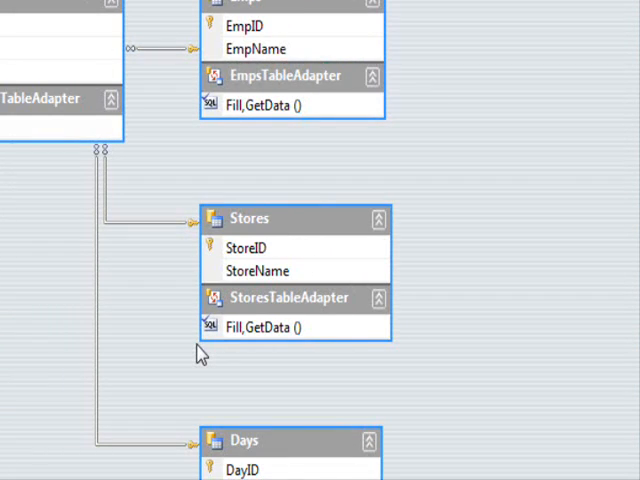
{"action": "scroll", "scroll_direction": "down", "scroll_amount": 3}
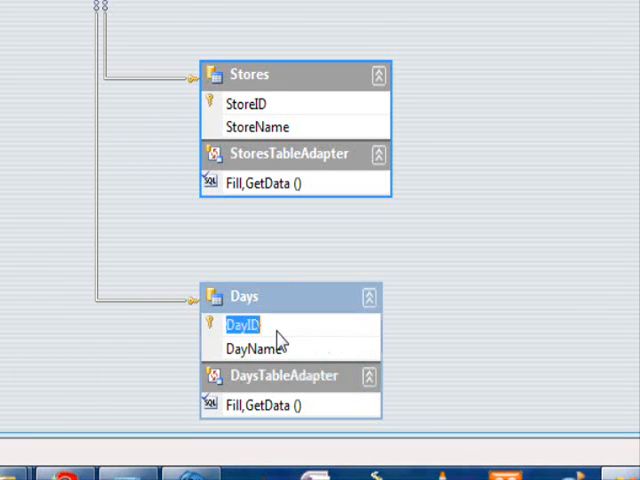
{"action": "left_click", "coordinate": [255, 347]}
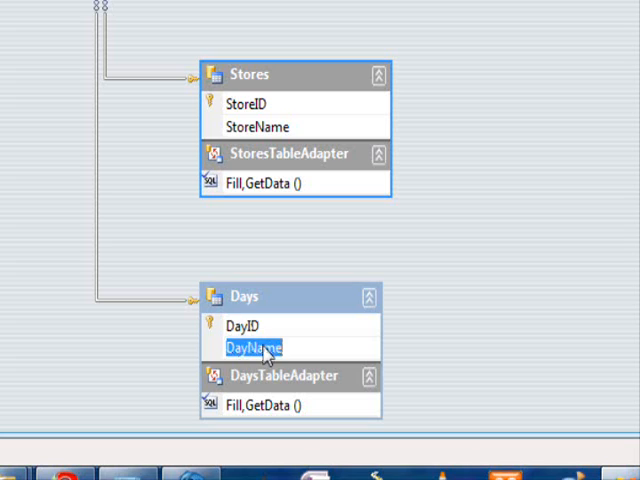